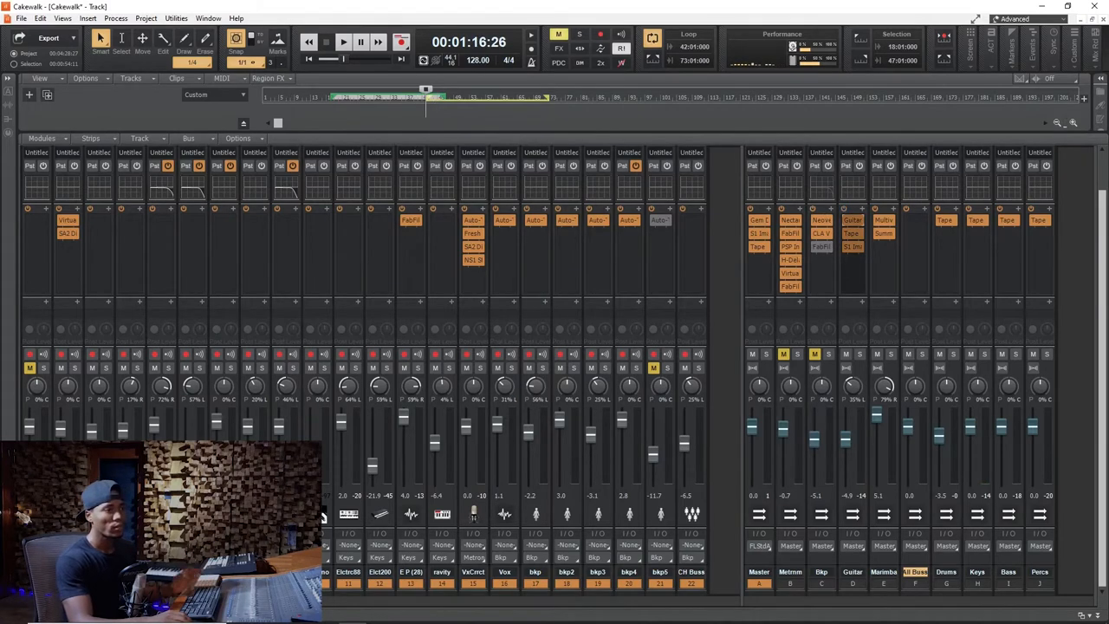
- Open Guitar Rig 6 on the Guitar track, showing its Octaverb, VC 76, crossover and Raum chain
{"action": "left_click", "coordinate": [336, 42]}
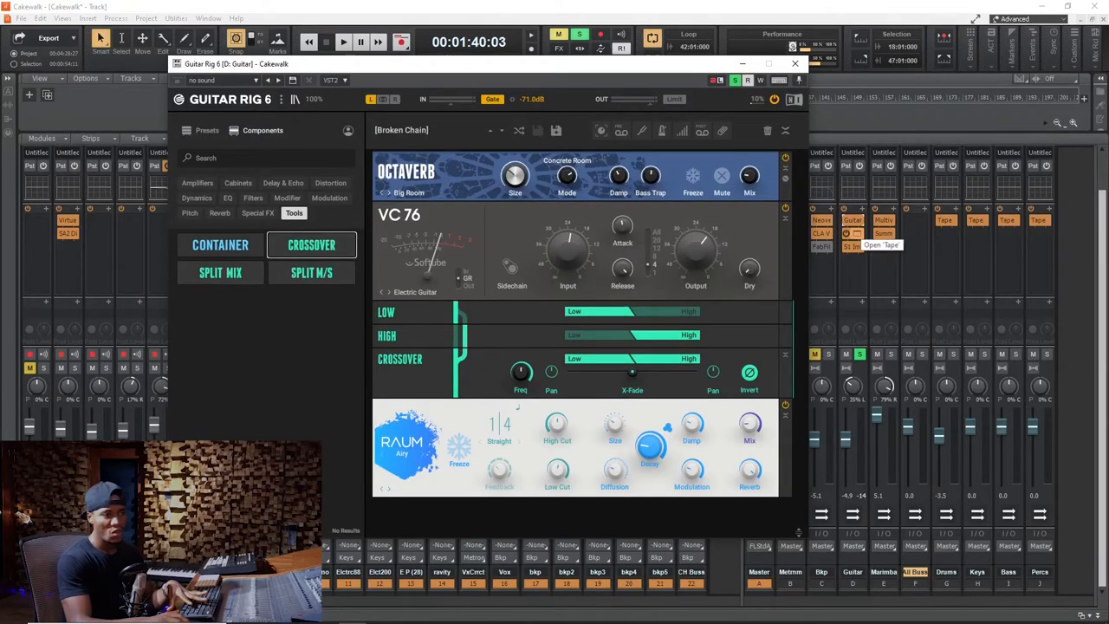
- Switch to the S1 Stereo Imager on the guitar, then return to the Guitar Rig 6 chain
{"action": "left_click", "coordinate": [795, 64]}
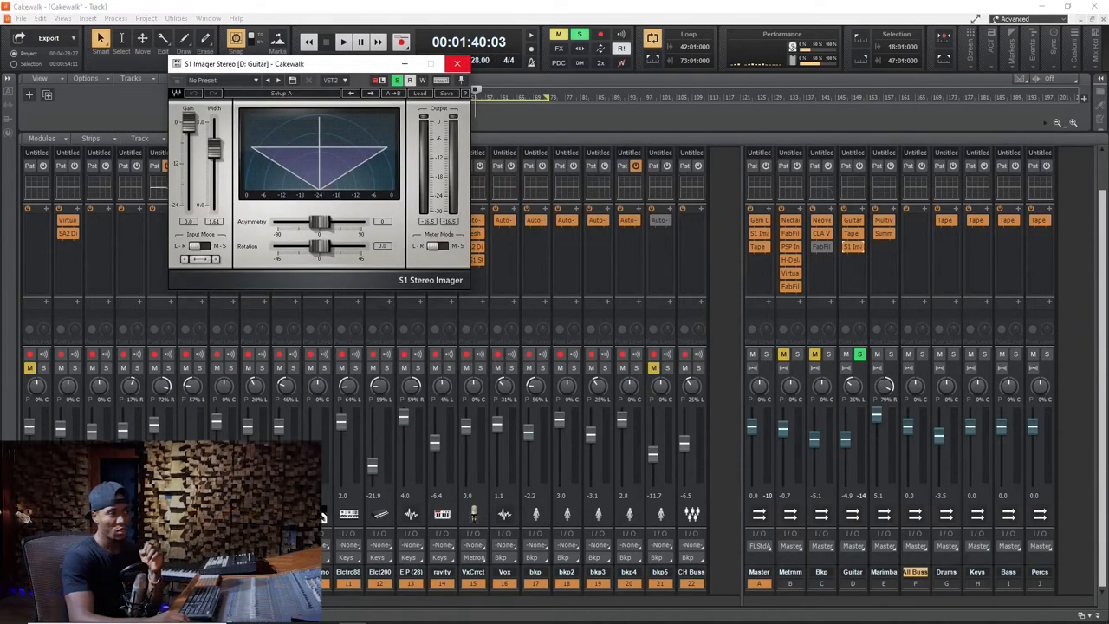
{"action": "left_click", "coordinate": [456, 63]}
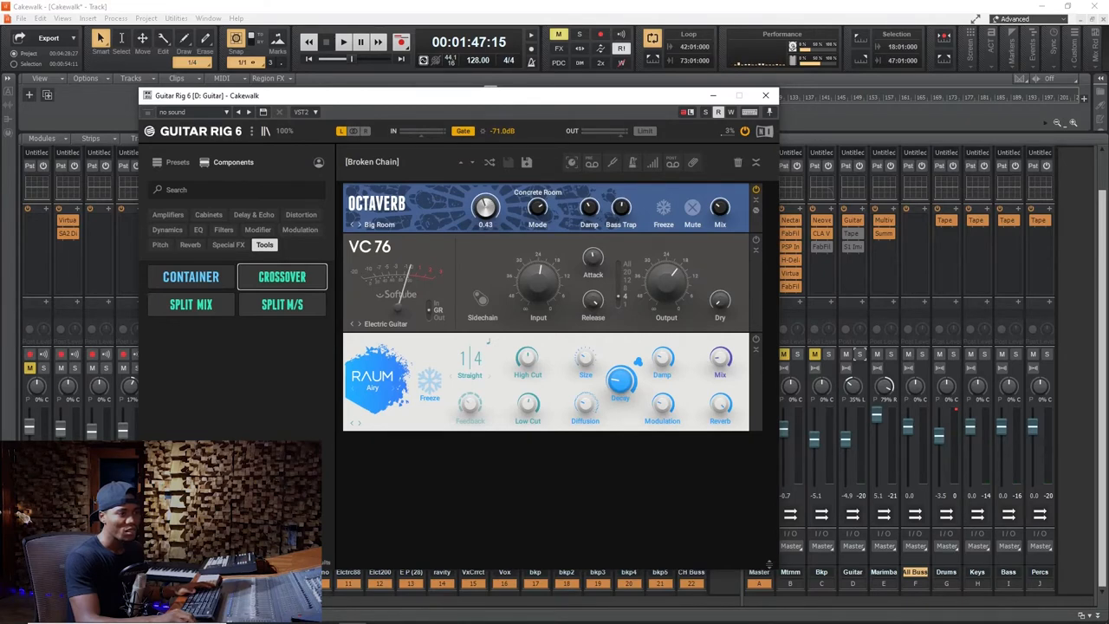
- Set the Octaverb room size in Guitar Rig 6 to about 0.40
{"action": "left_click_drag", "start_coordinate": [485, 208], "coordinate": [485, 216]}
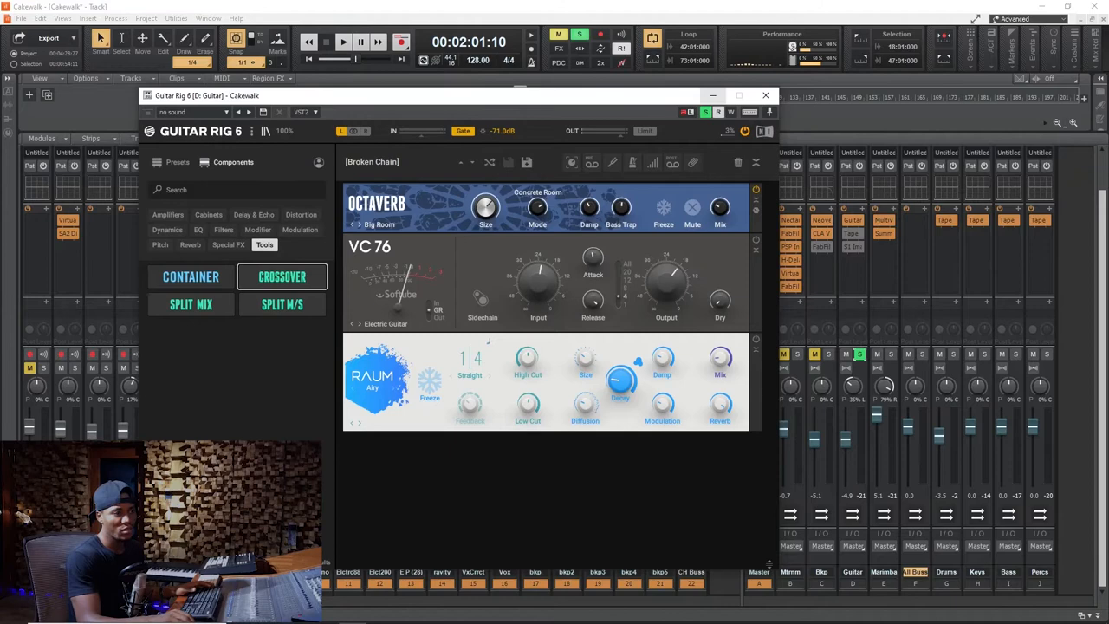
{"action": "left_click_drag", "start_coordinate": [720, 207], "coordinate": [720, 212]}
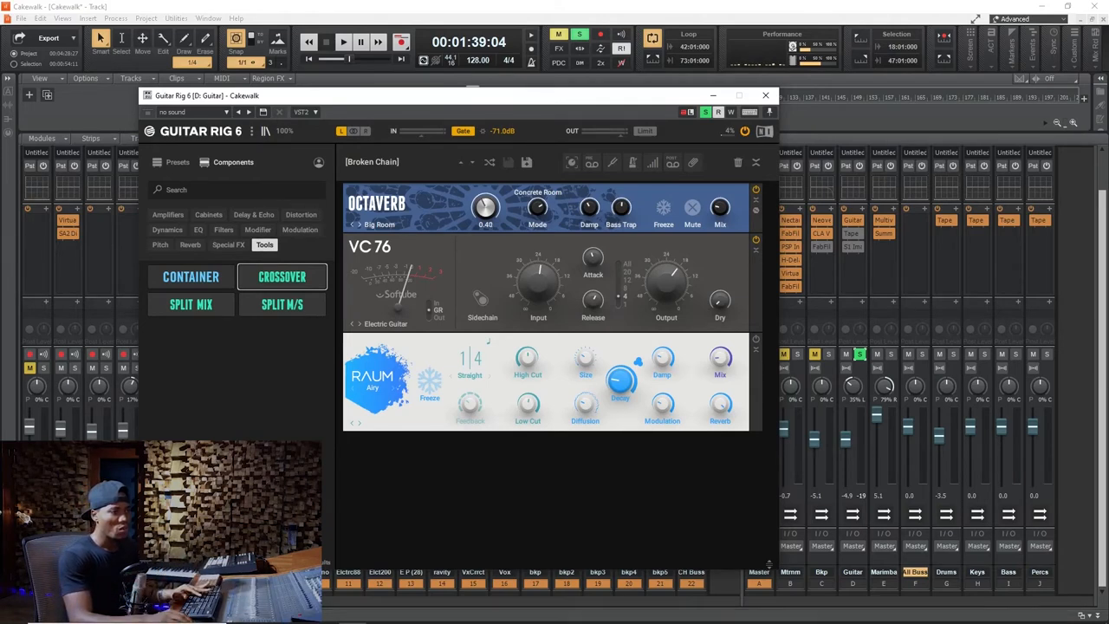
- Lower the Octaverb room size to 0.34
{"action": "left_click_drag", "start_coordinate": [485, 208], "coordinate": [486, 216]}
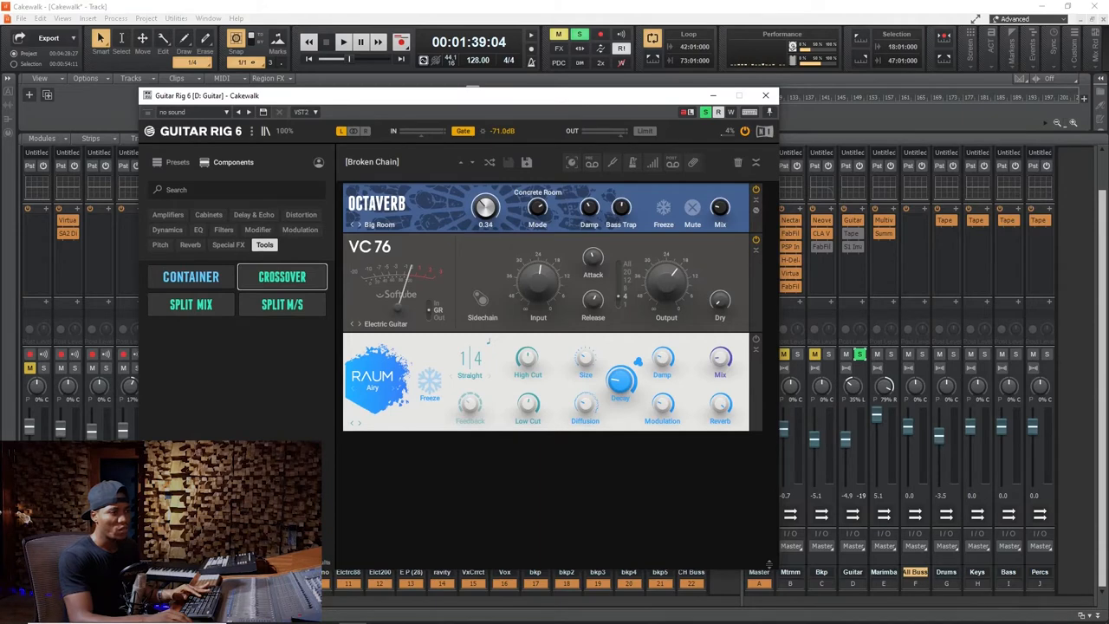
{"action": "left_click_drag", "start_coordinate": [485, 206], "coordinate": [485, 216]}
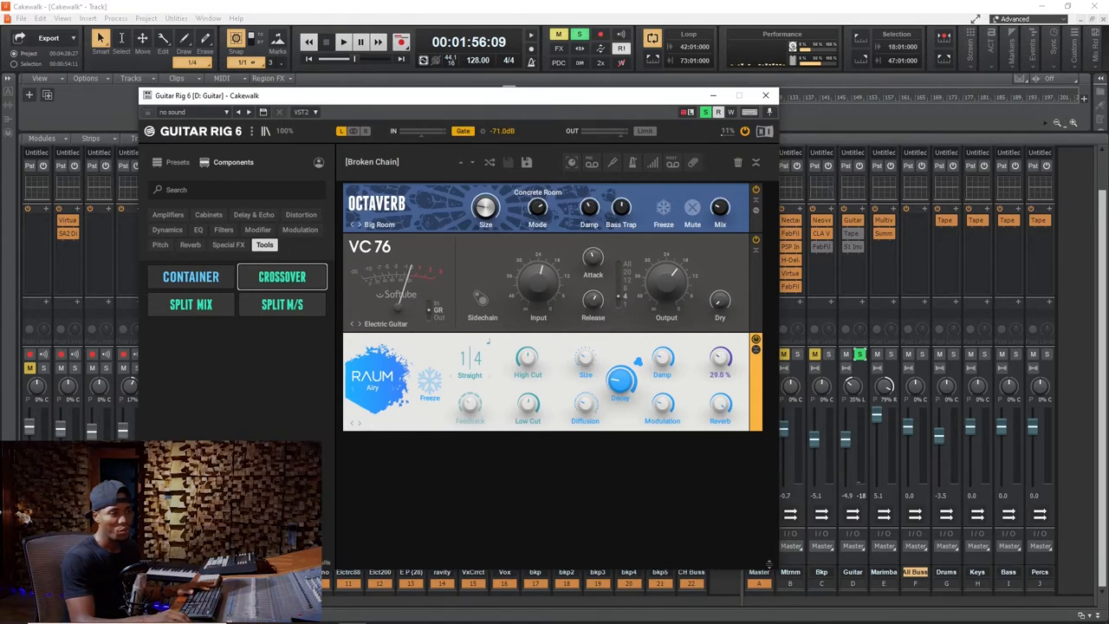
- Change Raum's delay timing from Straight to Dotted
{"action": "left_click_drag", "start_coordinate": [622, 382], "coordinate": [622, 364]}
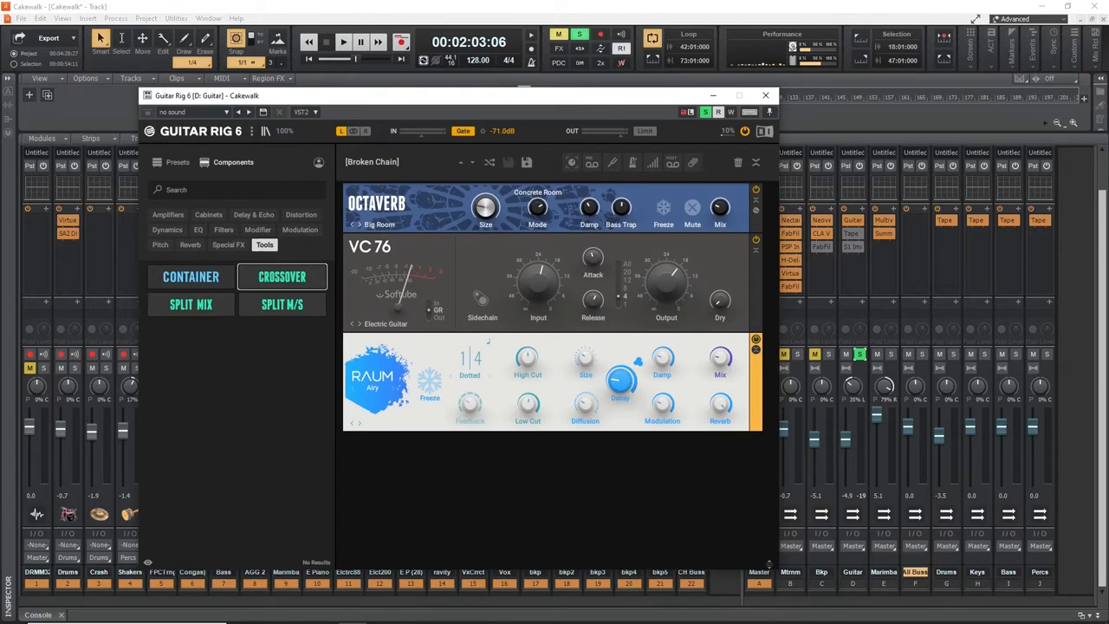
{"action": "left_click", "coordinate": [470, 374]}
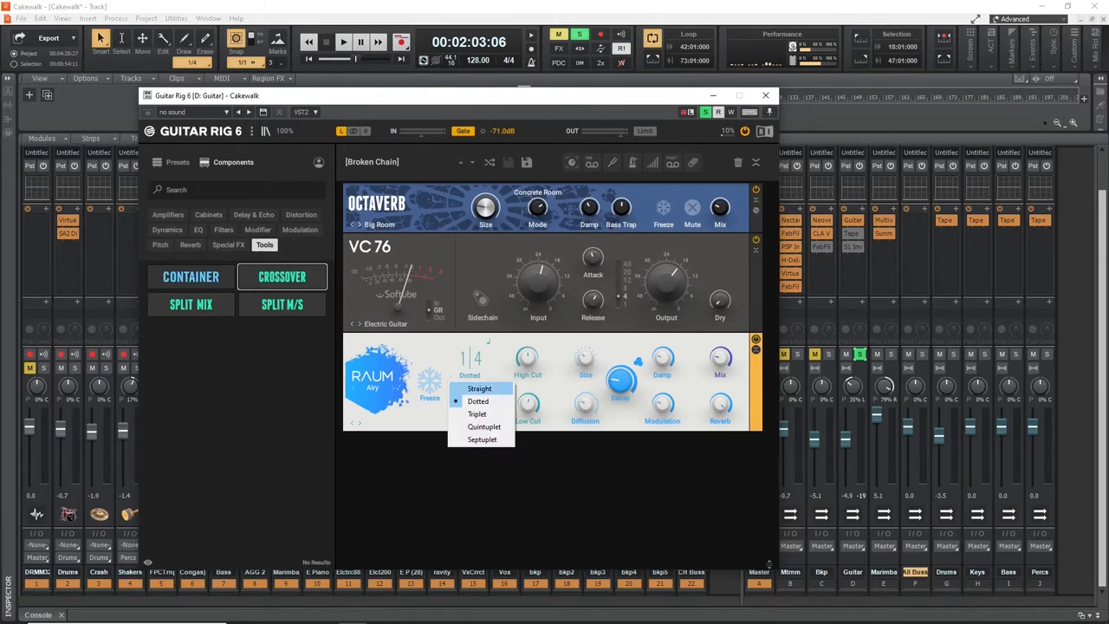
{"action": "mouse_move", "coordinate": [478, 413]}
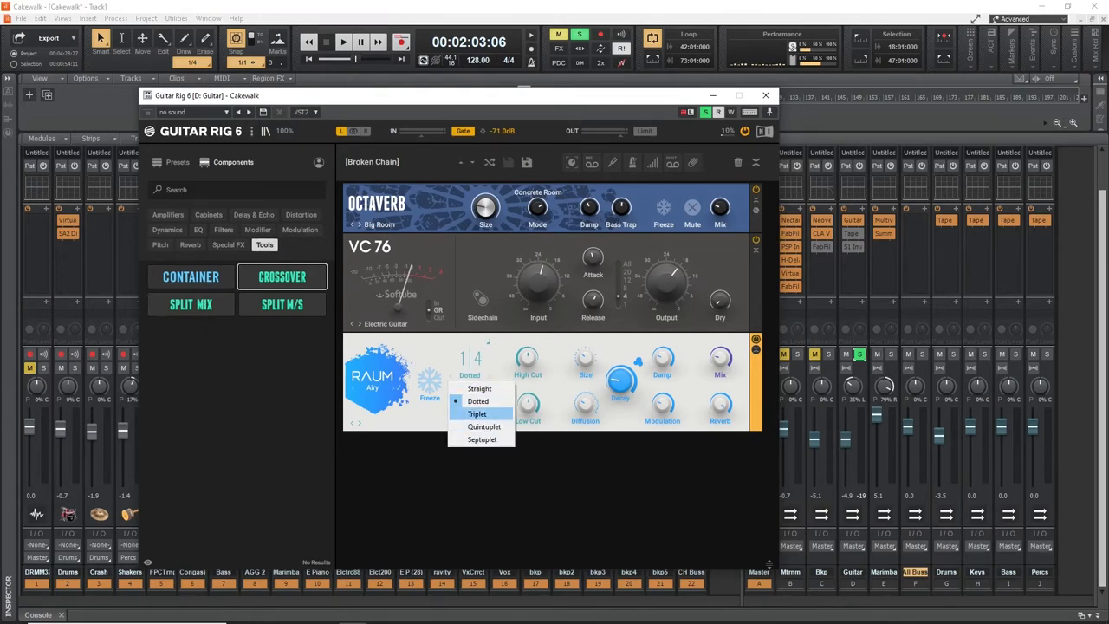
{"action": "left_click", "coordinate": [477, 402]}
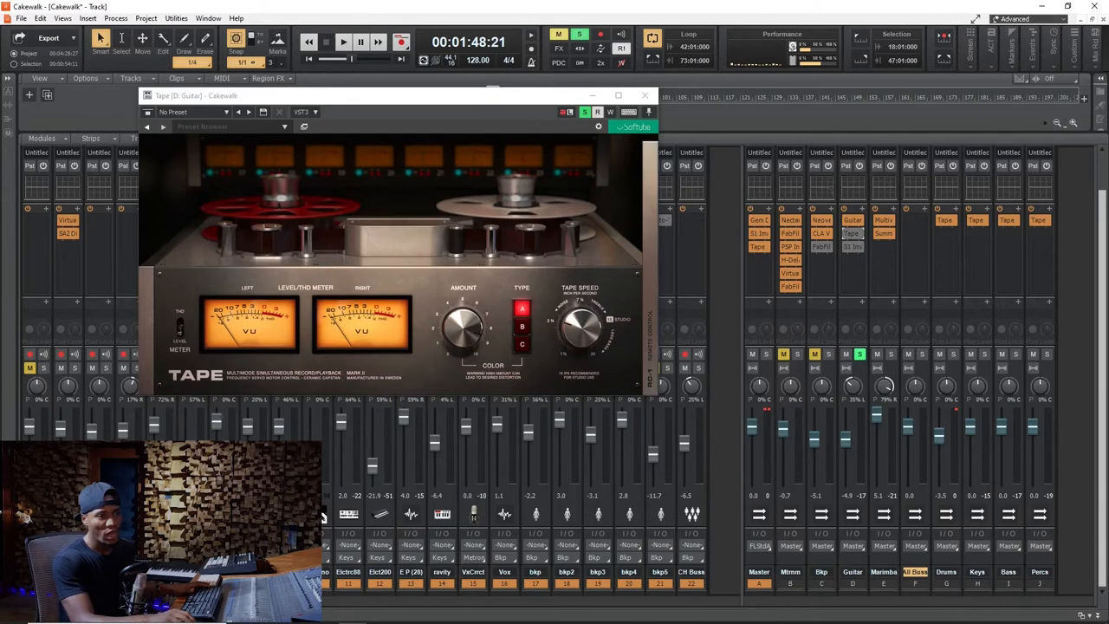
- Play the mix to hear the Softube Tape saturation on the Guitar track
{"action": "left_click", "coordinate": [338, 41]}
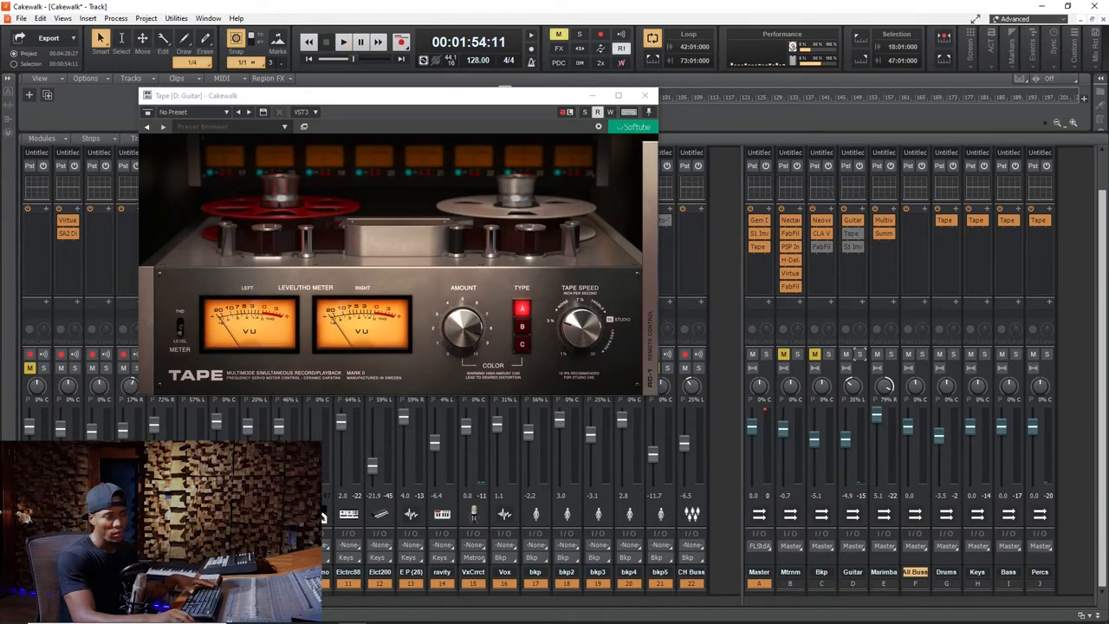
{"action": "left_click", "coordinate": [340, 42]}
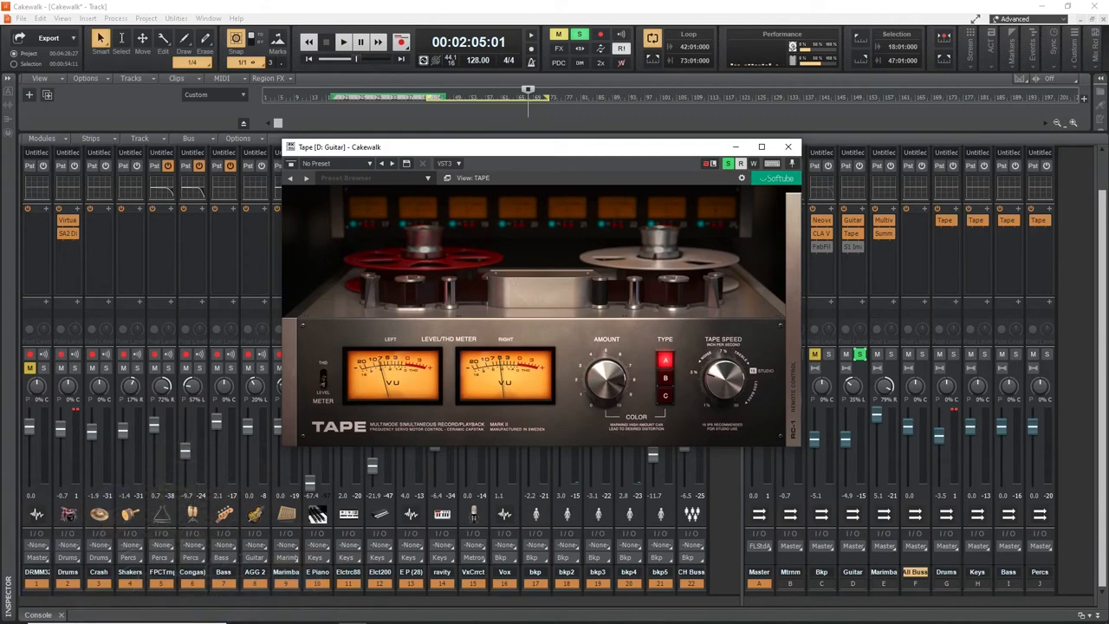
- Play the song, switch Softube Tape to color type B, and jump playback back earlier
{"action": "left_click", "coordinate": [336, 40]}
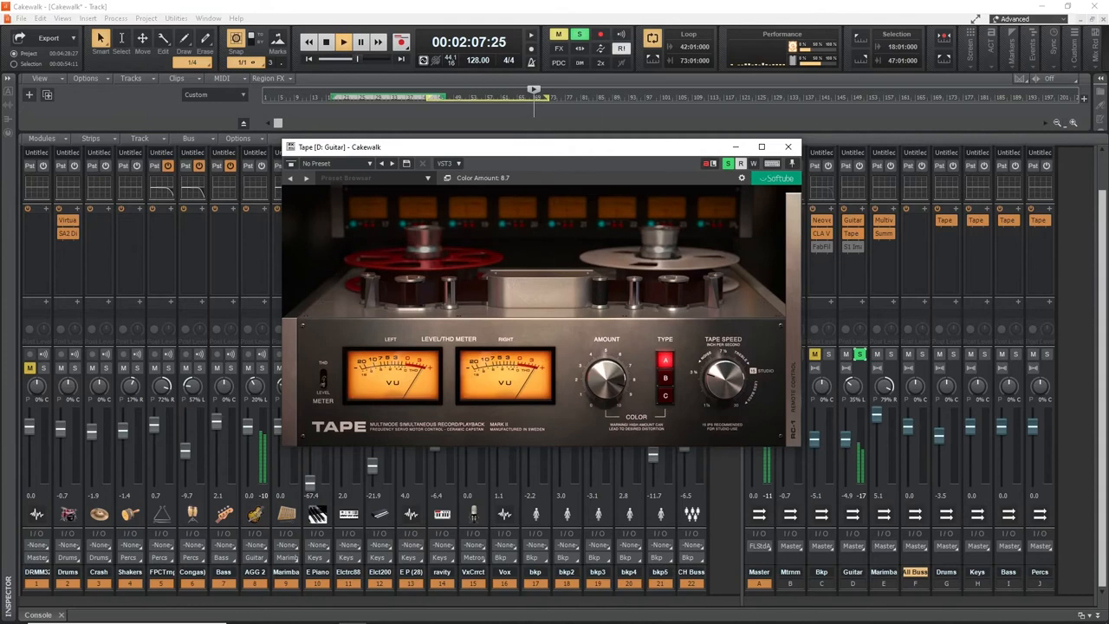
{"action": "left_click", "coordinate": [663, 378]}
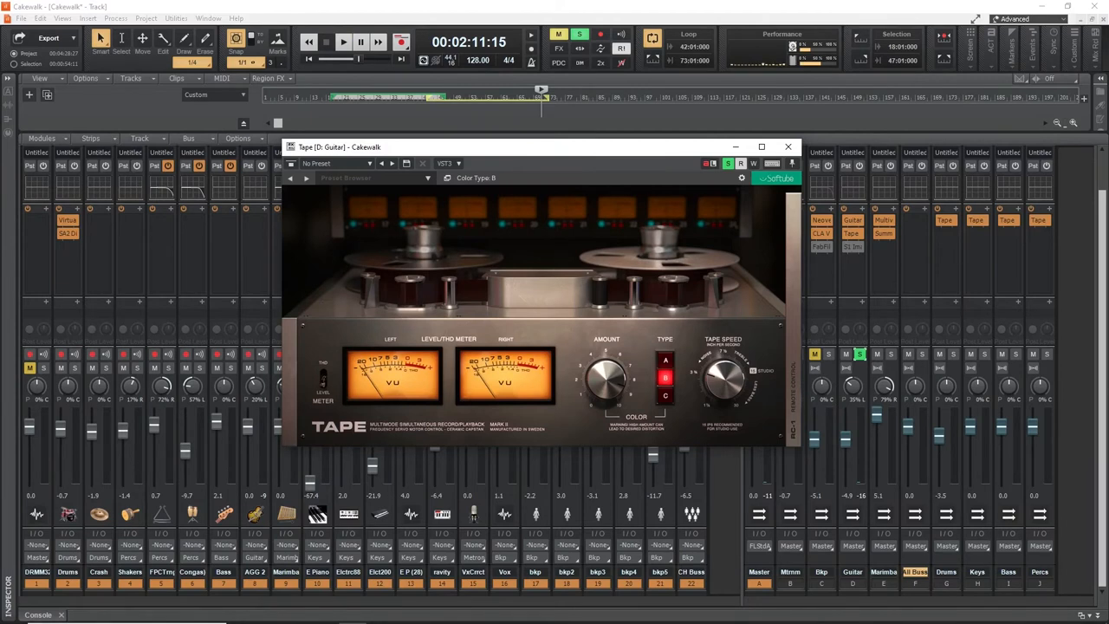
{"action": "left_click", "coordinate": [664, 360]}
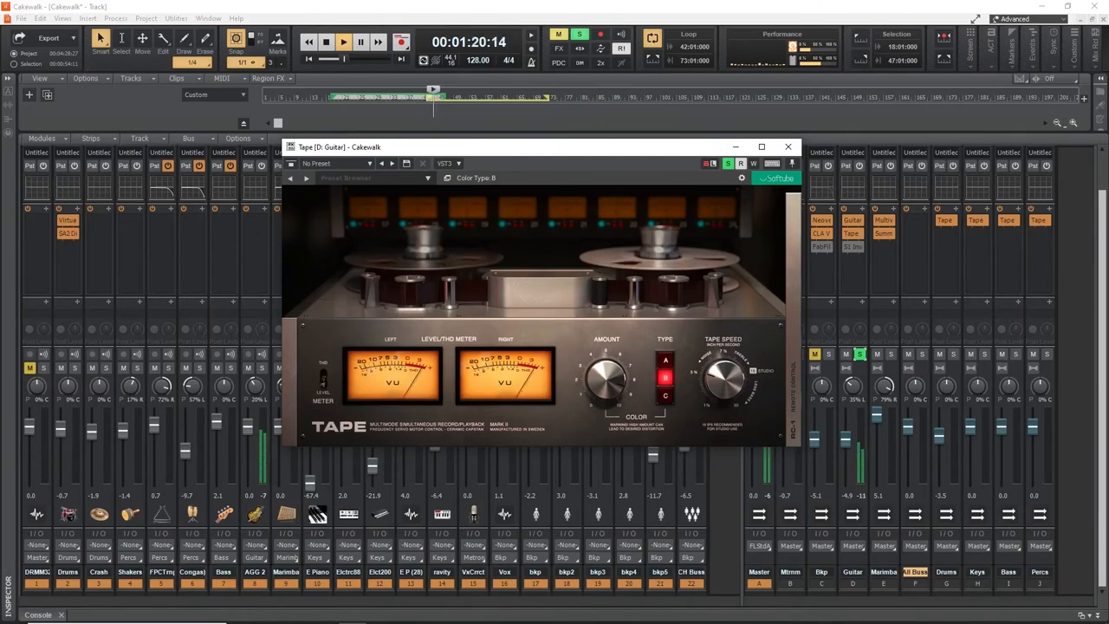
- Open Guitar Rig 6 on the guitar and reveal Softube Tape's extended remote-control settings
{"action": "left_click", "coordinate": [787, 146]}
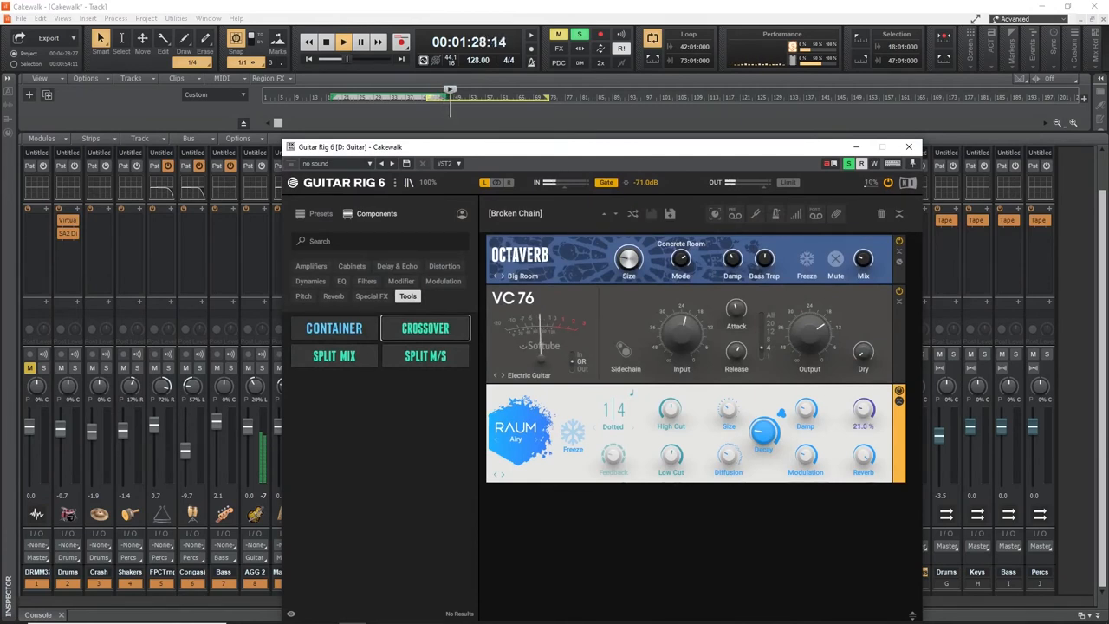
{"action": "left_click", "coordinate": [908, 147]}
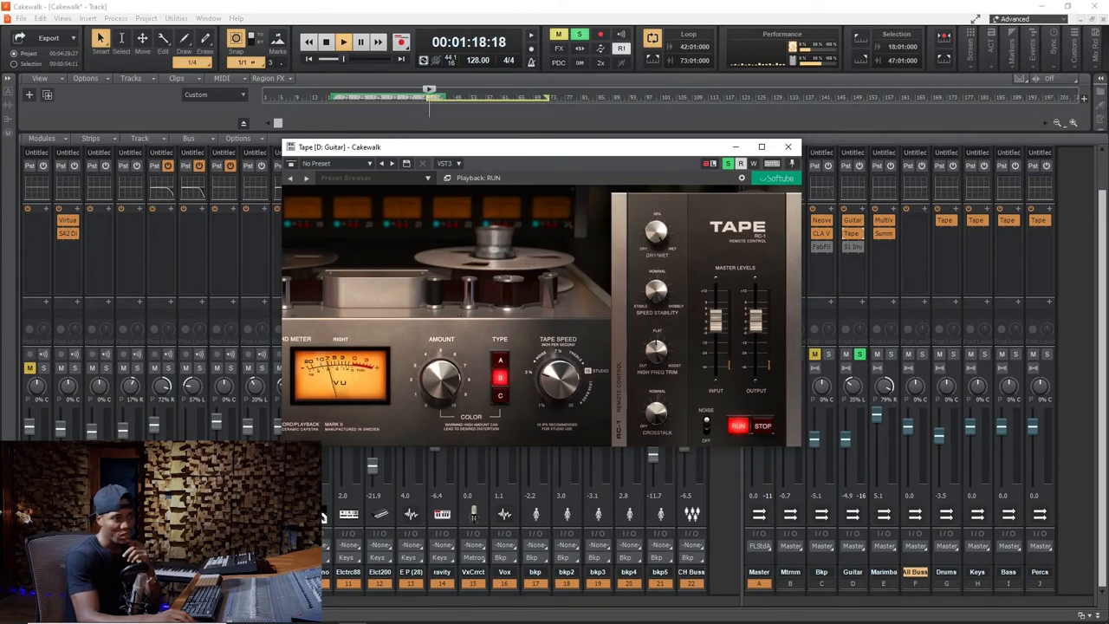
- Stop Softube Tape's simulated tape transport so it reads STOP instead of RUN
{"action": "left_click", "coordinate": [761, 427]}
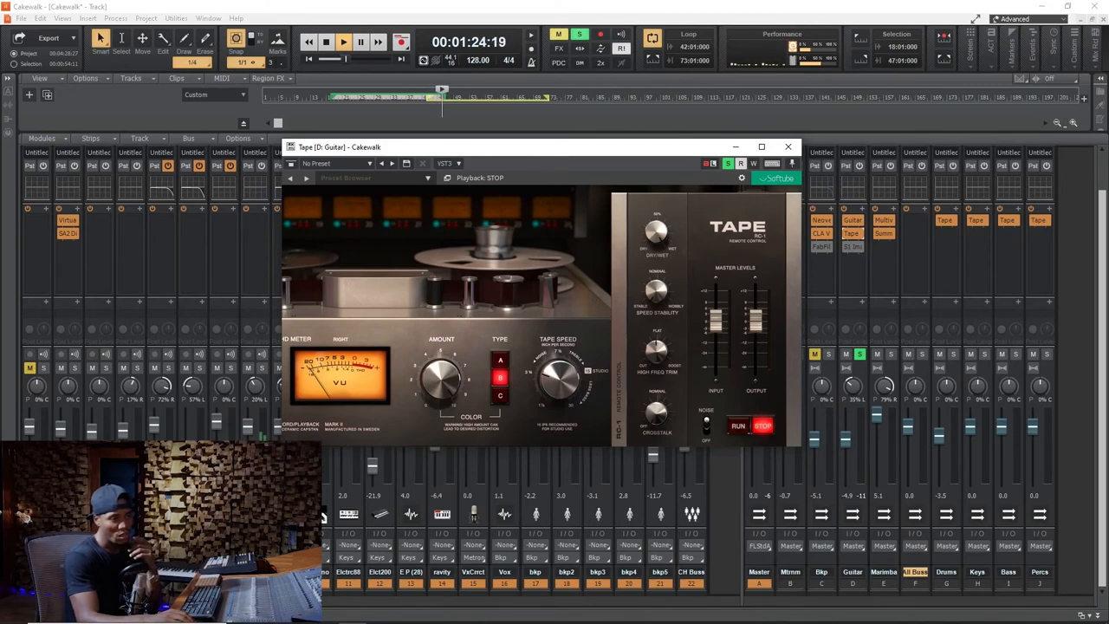
- Hide the Tape remote panel and close the Tape window, leaving S1 Stereo Imager open
{"action": "left_click", "coordinate": [736, 426]}
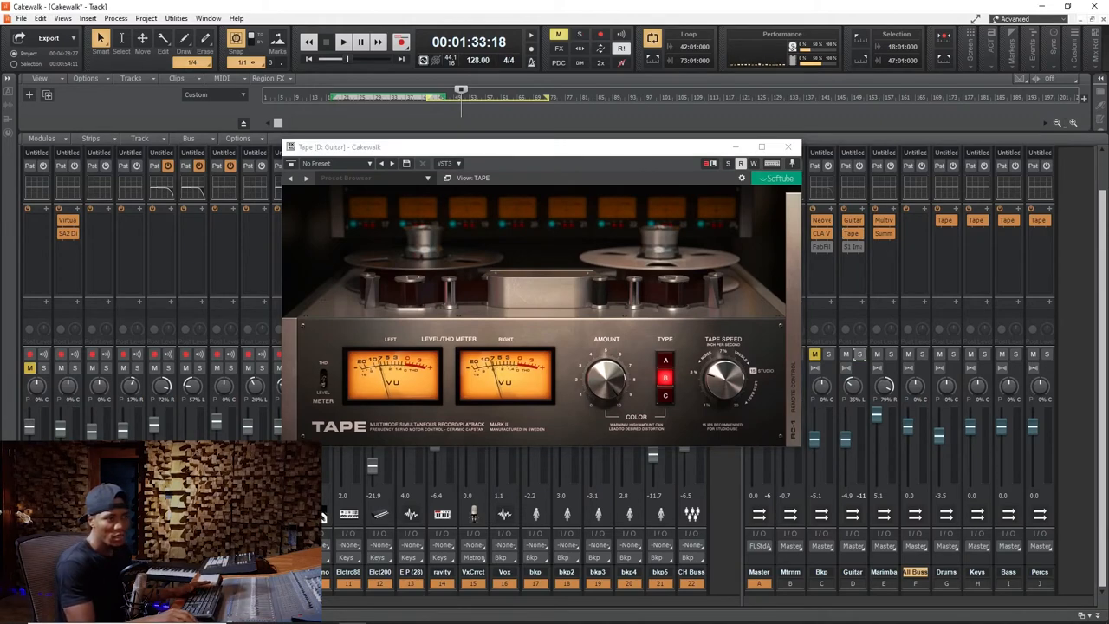
{"action": "left_click", "coordinate": [338, 42]}
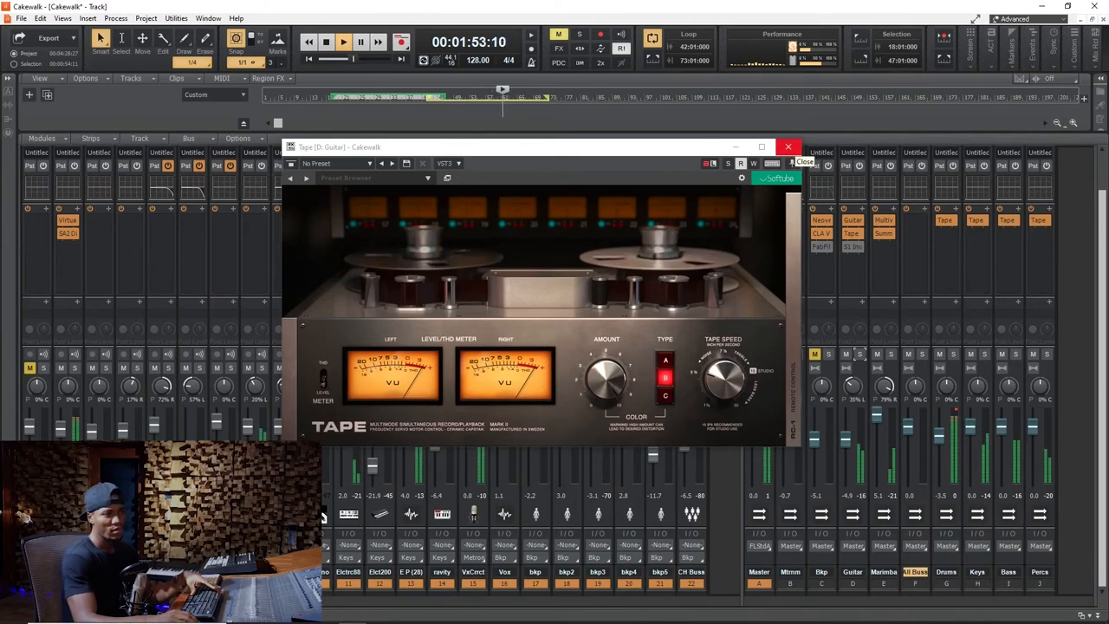
{"action": "left_click", "coordinate": [788, 146]}
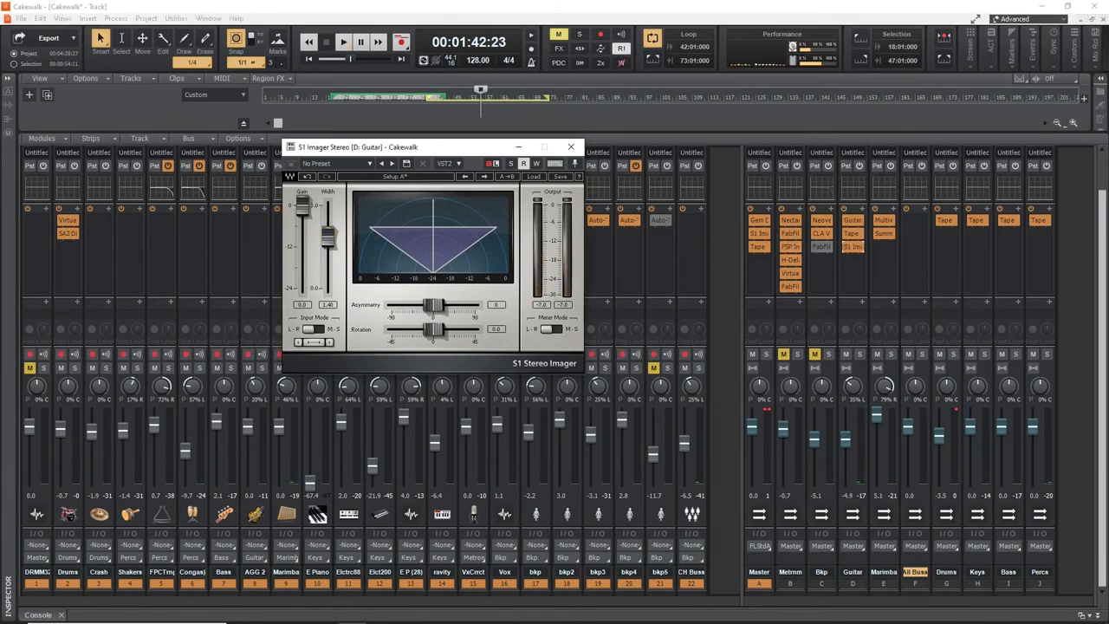
- Close the S1 Stereo Imager and Softube Tape windows and start playback of the full mix
{"action": "left_click", "coordinate": [569, 147]}
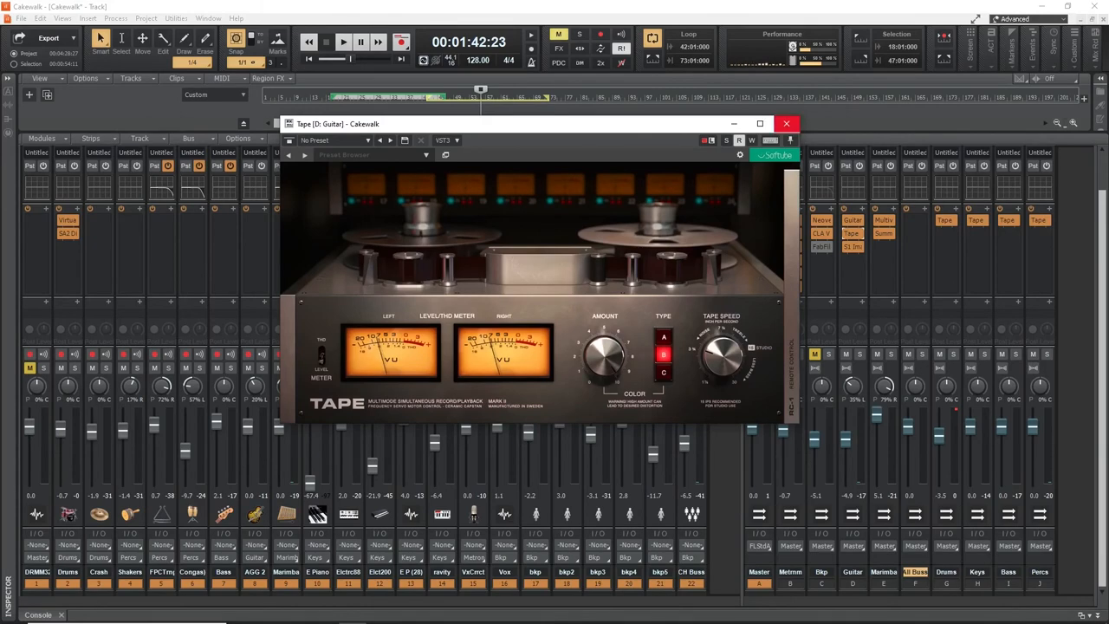
{"action": "left_click", "coordinate": [786, 123]}
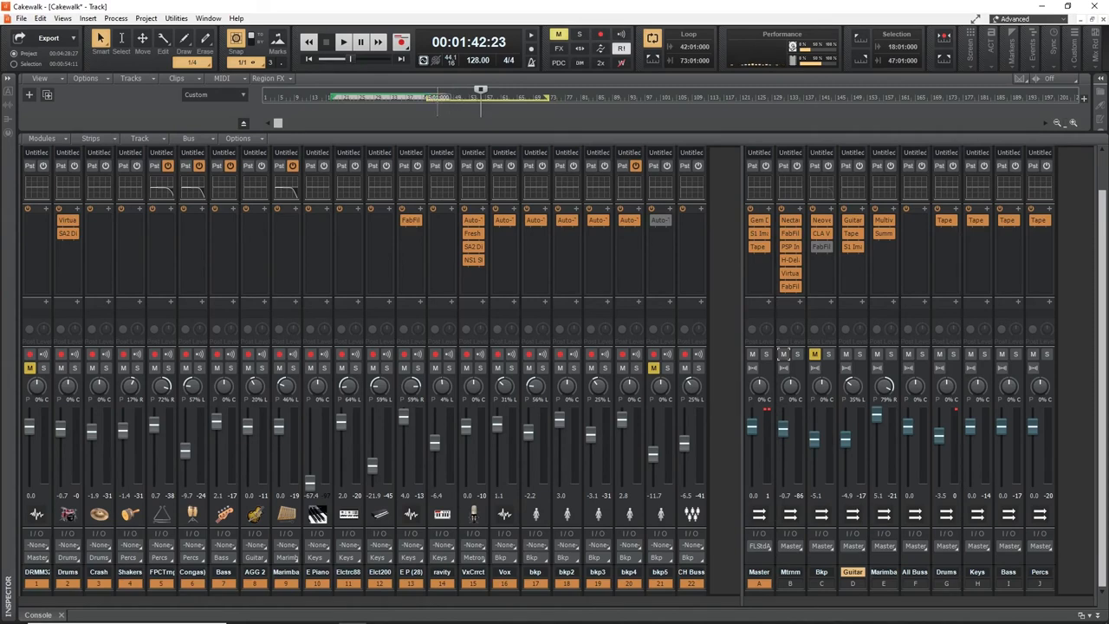
{"action": "left_click", "coordinate": [338, 42]}
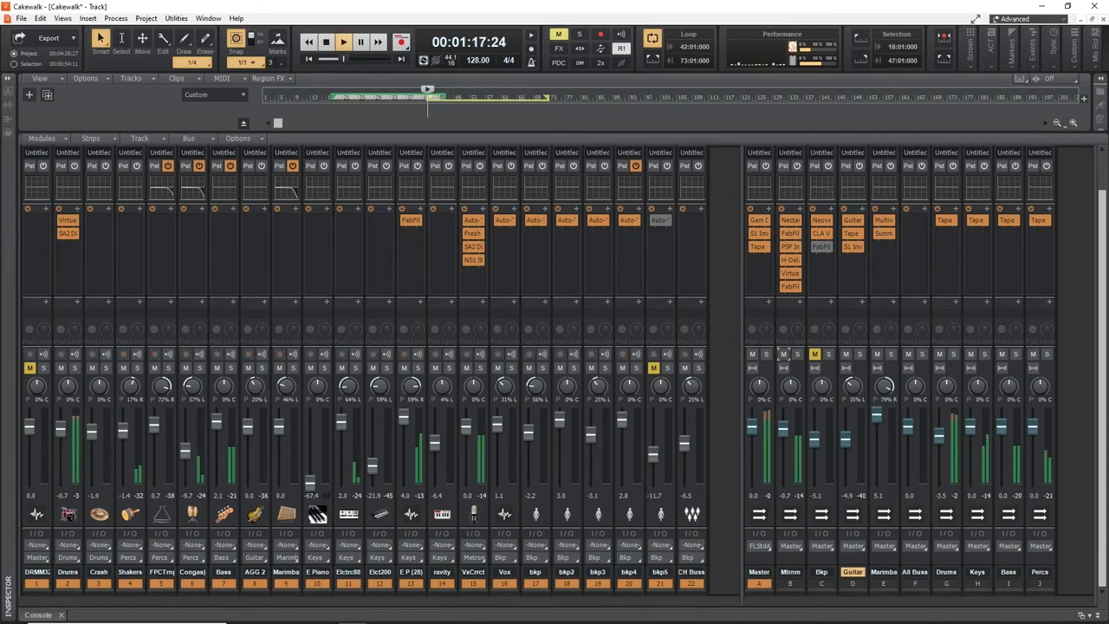